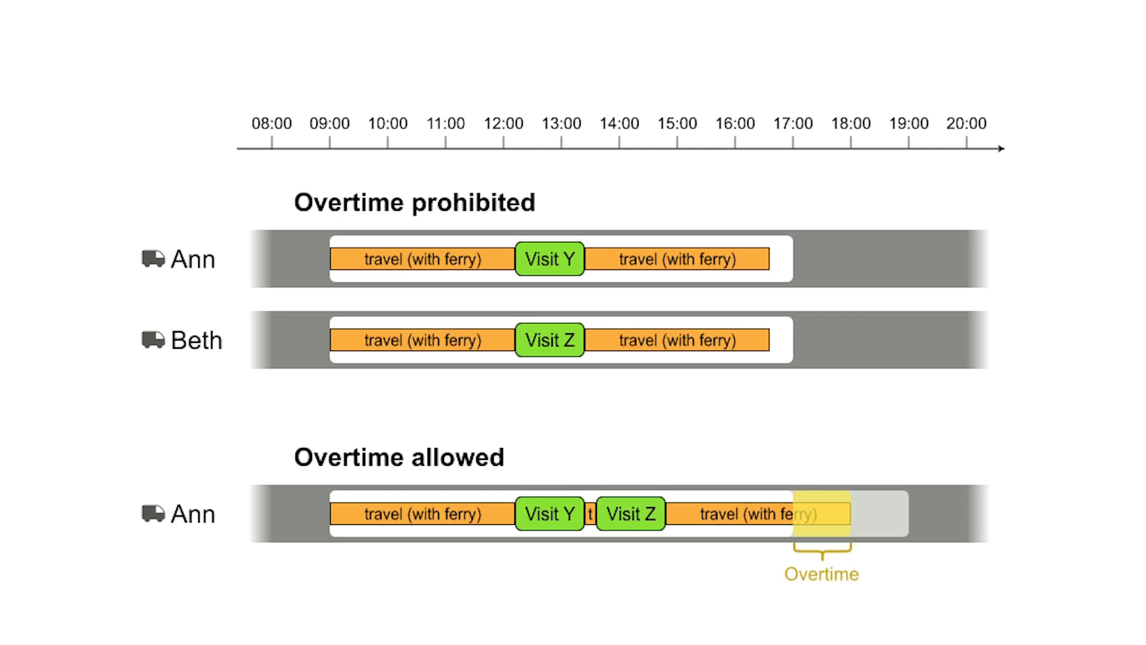
Advance the slideshow from the overtime comparison to the 'Travel to first visit' title slide
key("right")
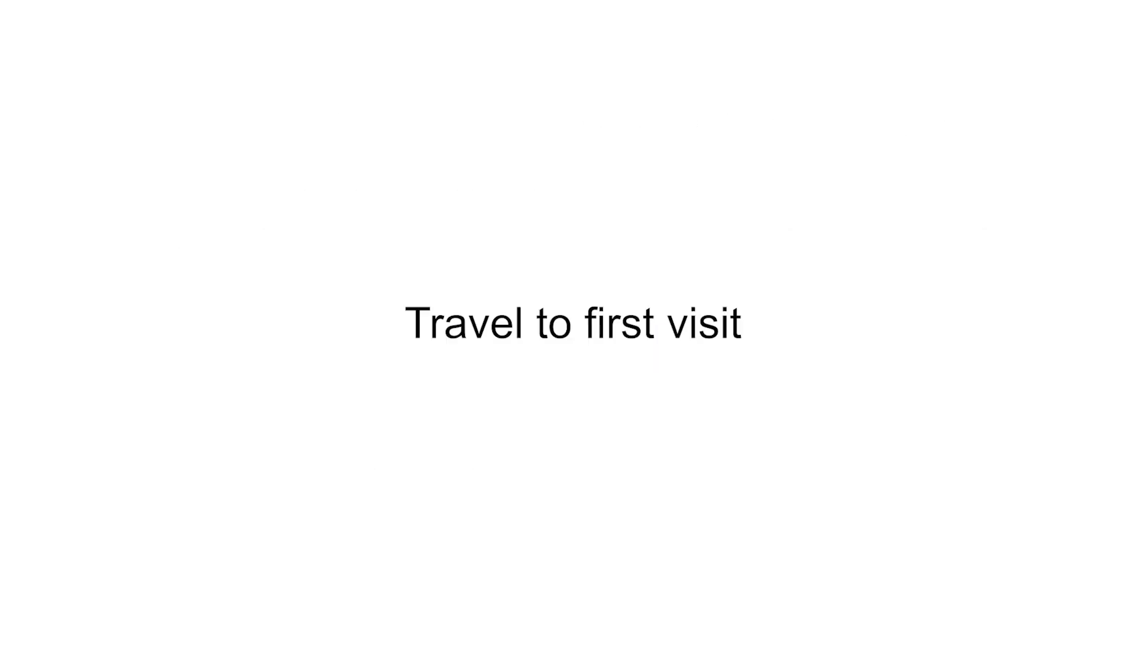